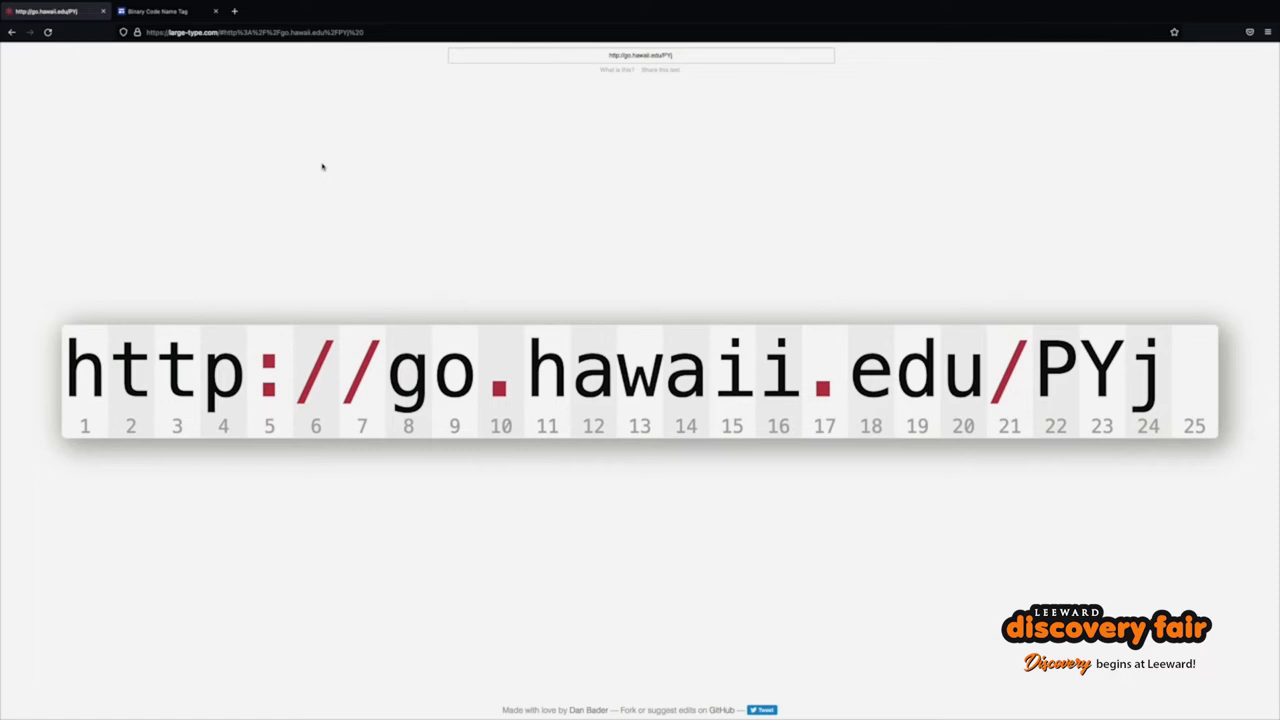
{"action": "mouse_move", "coordinate": [232, 57]}
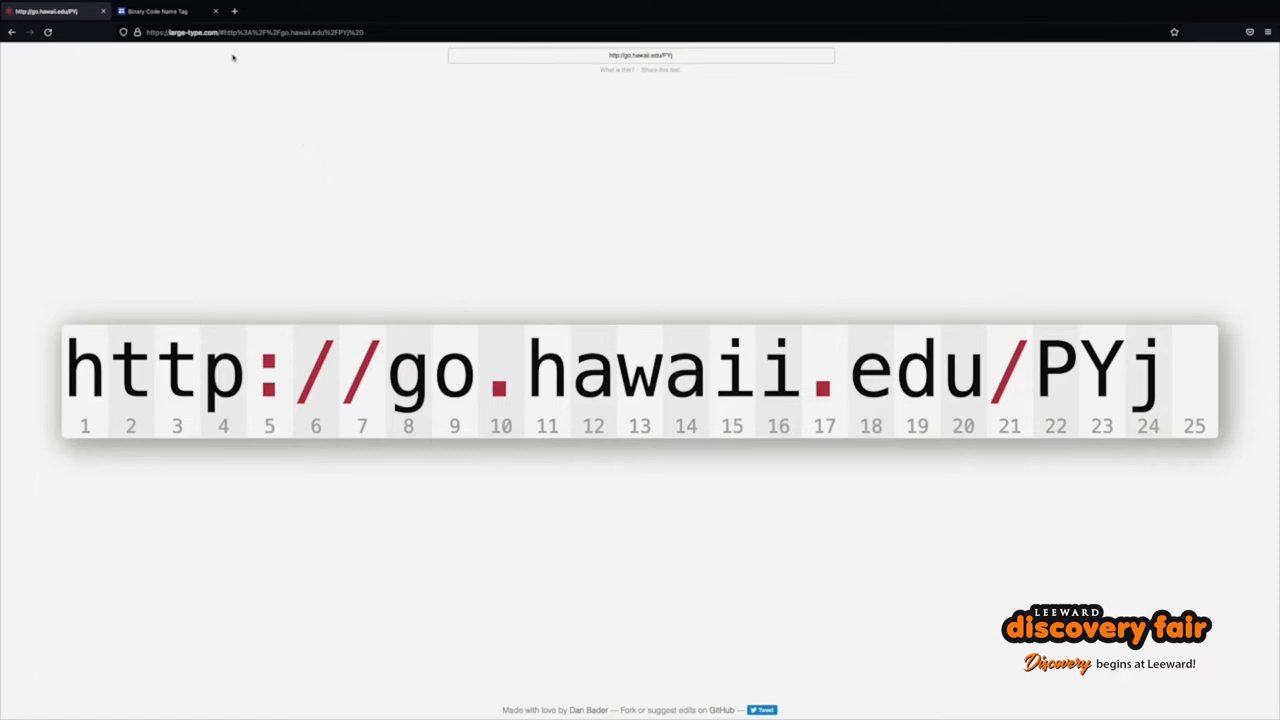
Step: Switch to the Binary Code Name Tag site and scroll to the six name-tag steps
{"action": "left_click", "coordinate": [170, 11]}
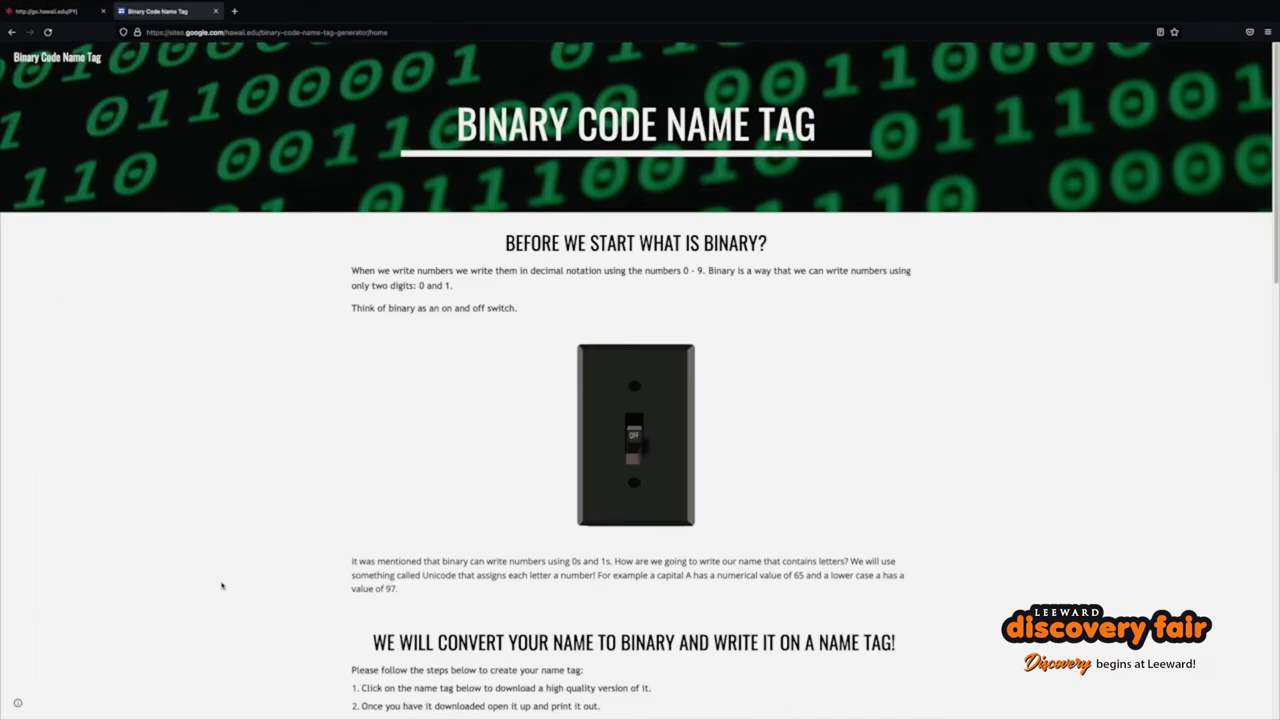
{"action": "mouse_move", "coordinate": [208, 518]}
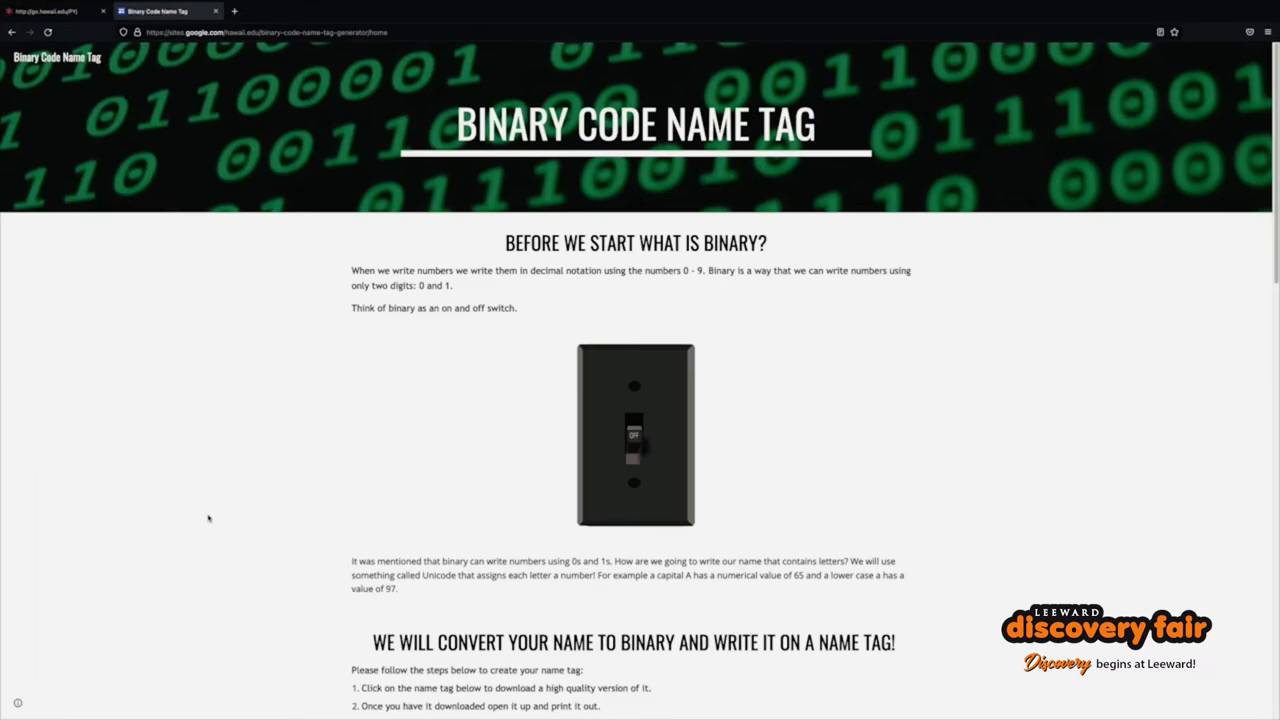
{"action": "scroll", "scroll_direction": "down", "scroll_amount": 3}
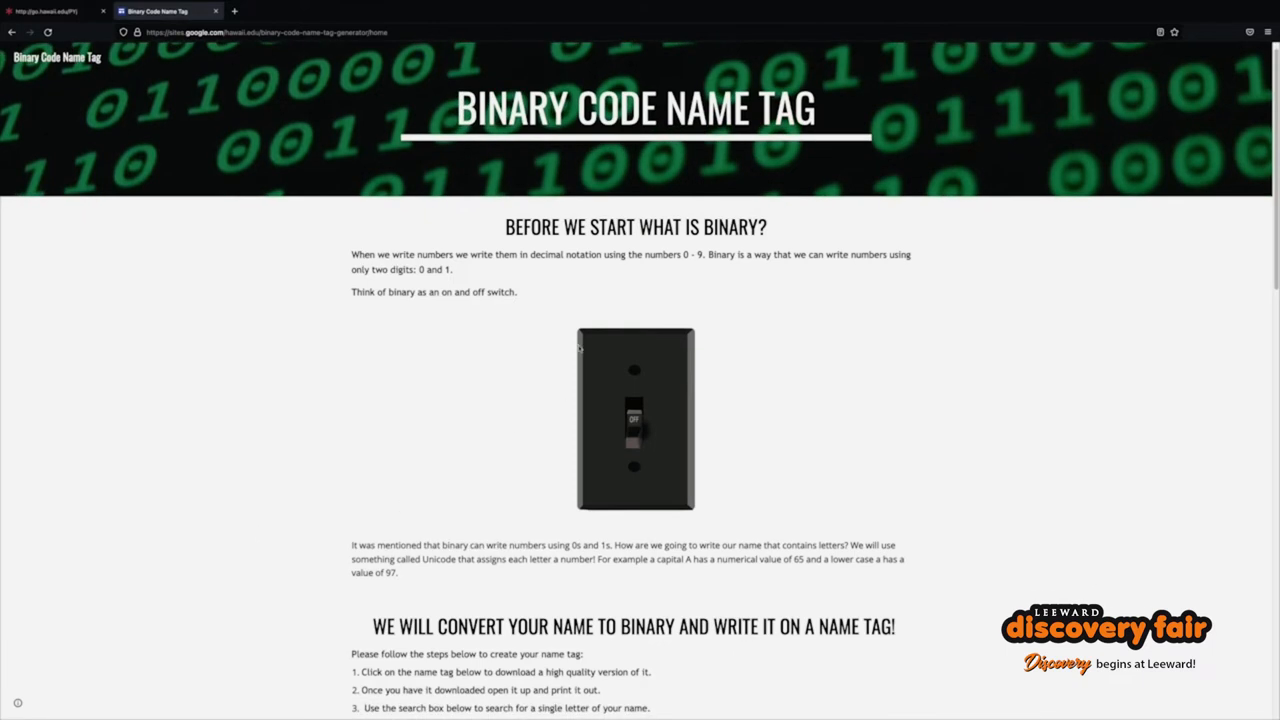
{"action": "mouse_move", "coordinate": [593, 314]}
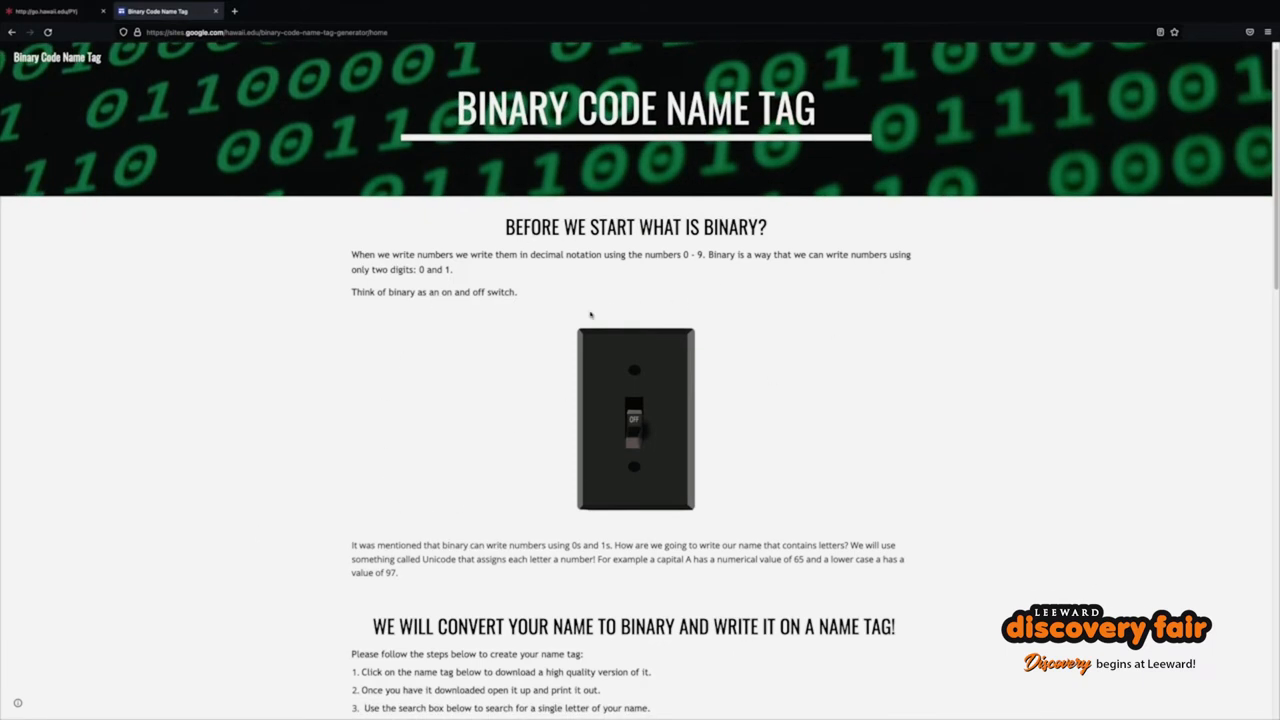
{"action": "scroll", "scroll_direction": "down", "scroll_amount": 3}
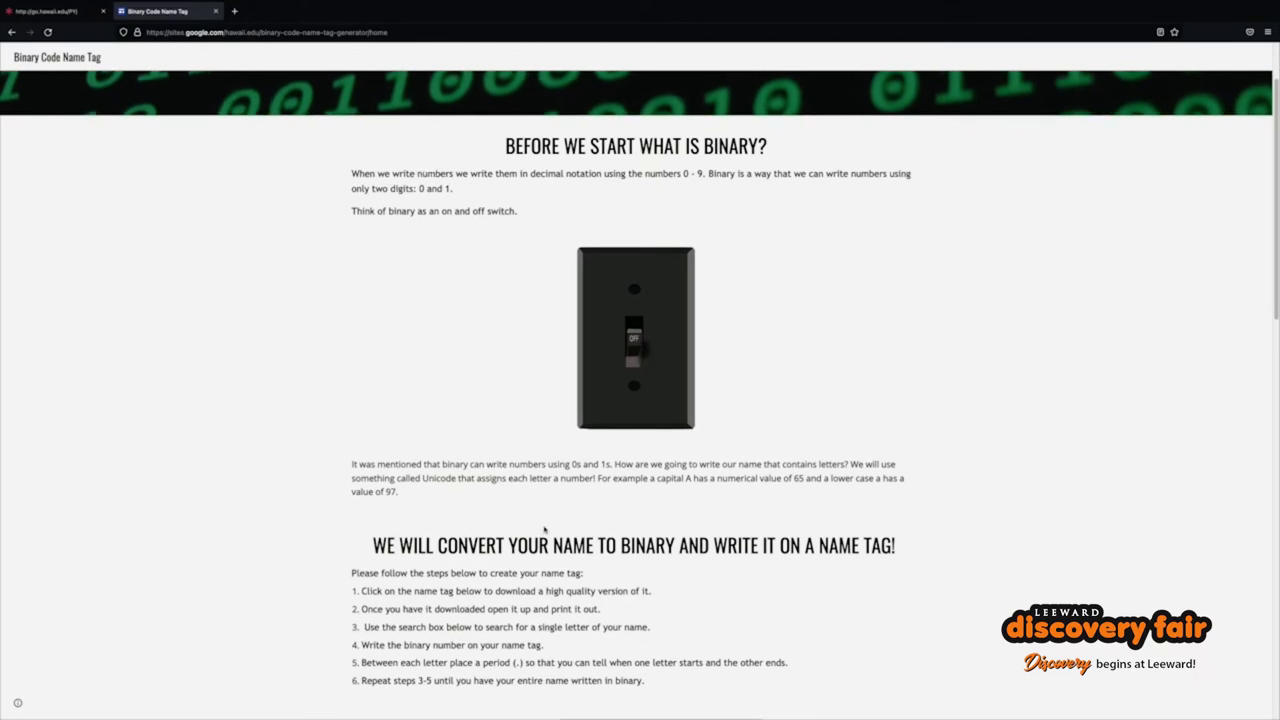
{"action": "scroll", "scroll_direction": "down", "scroll_amount": 3}
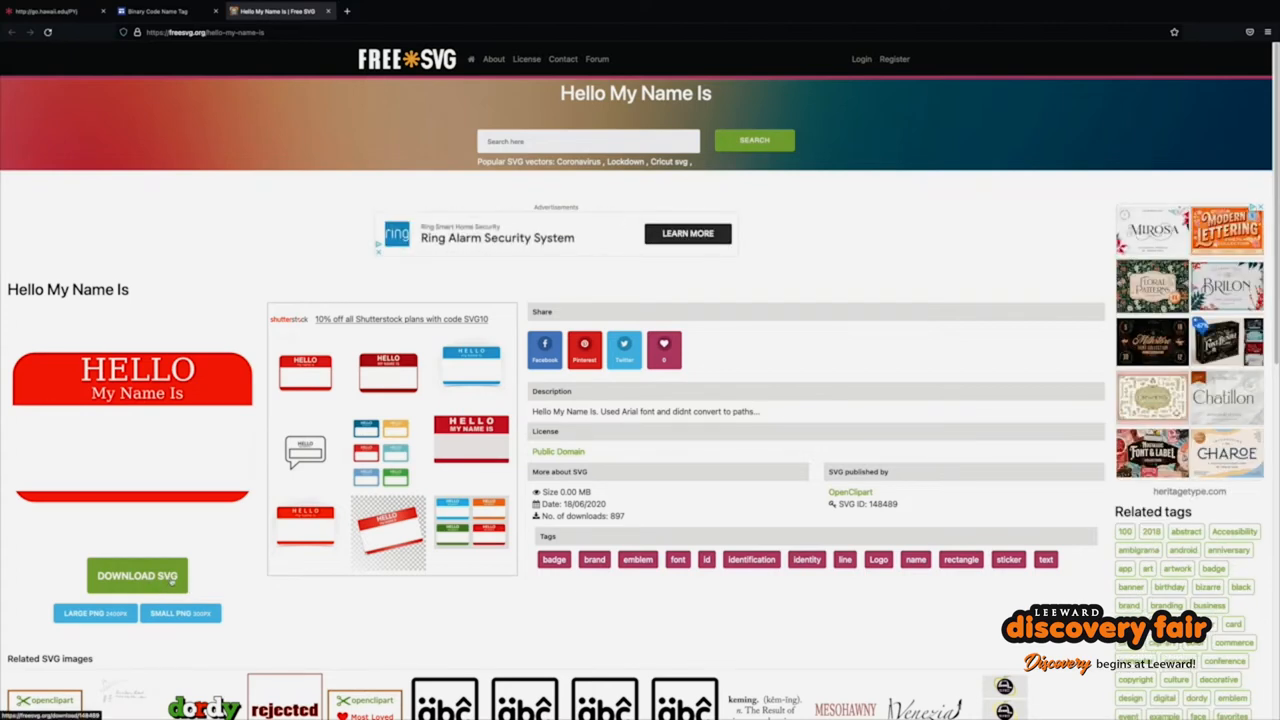
{"action": "mouse_move", "coordinate": [302, 58]}
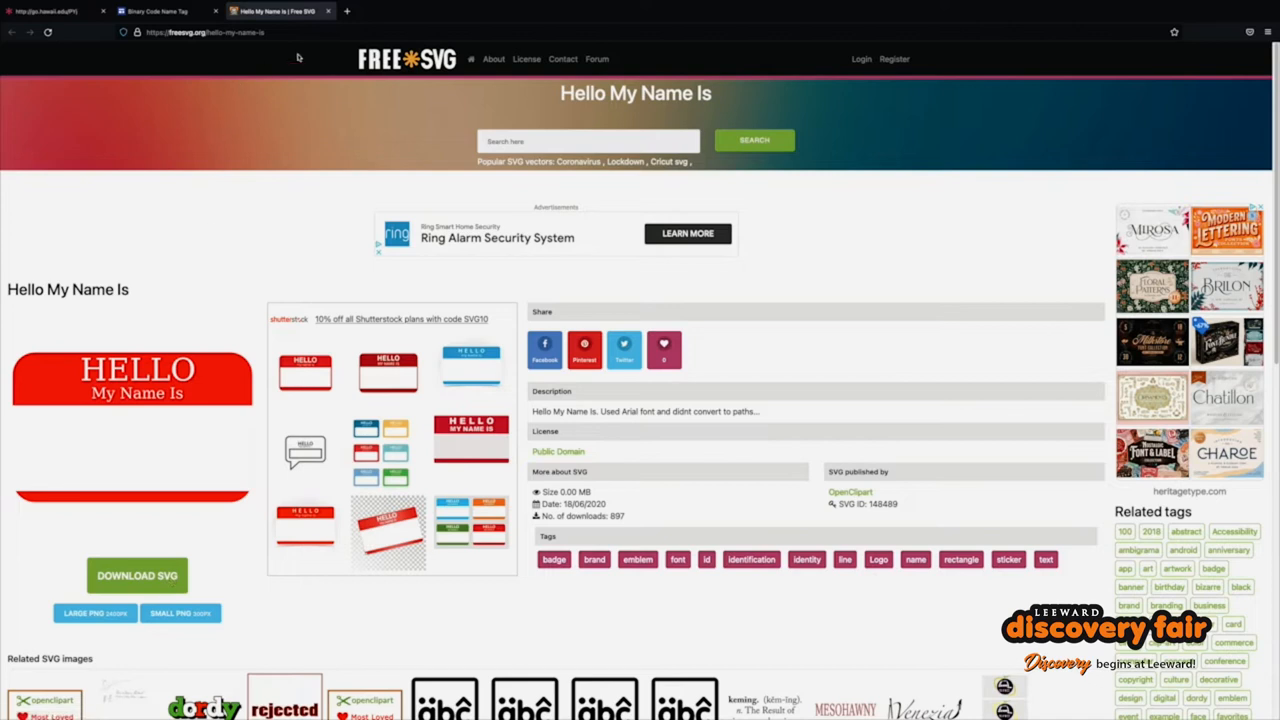
Step: Close the FreeSVG 'Hello My Name Is' name-tag page to return to the lesson
{"action": "left_click", "coordinate": [155, 11]}
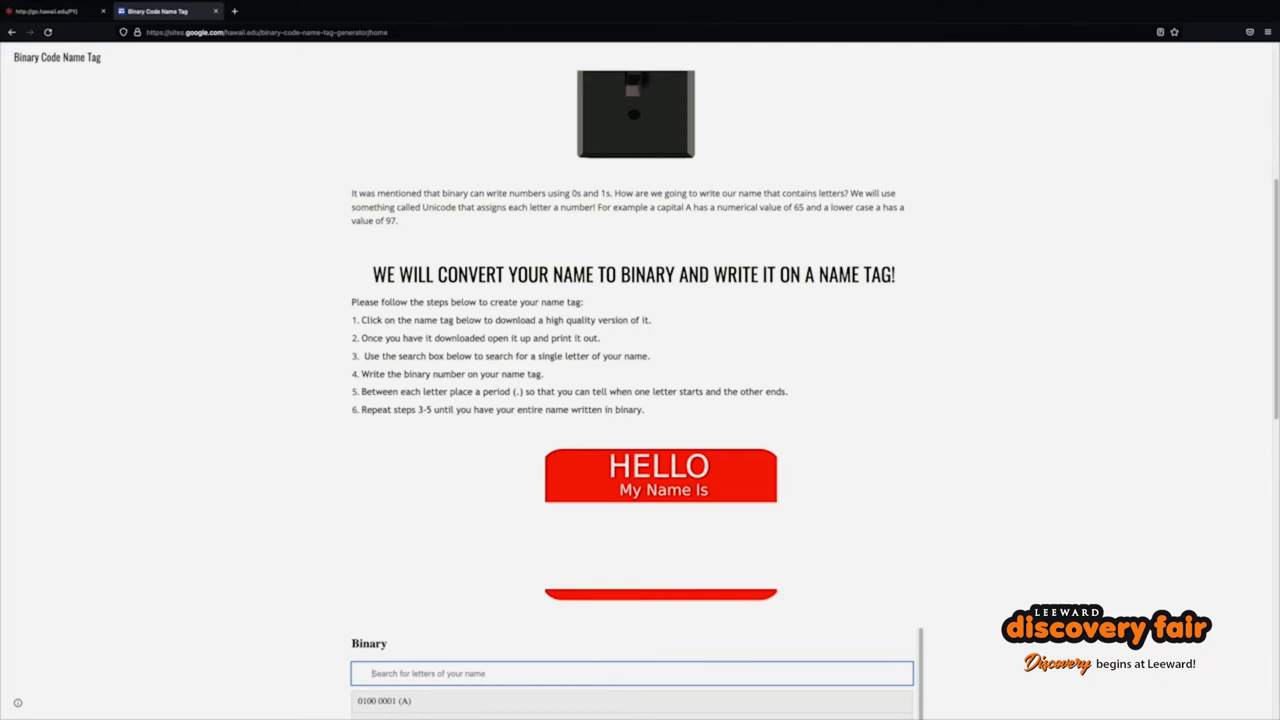
{"action": "type", "text": "A"}
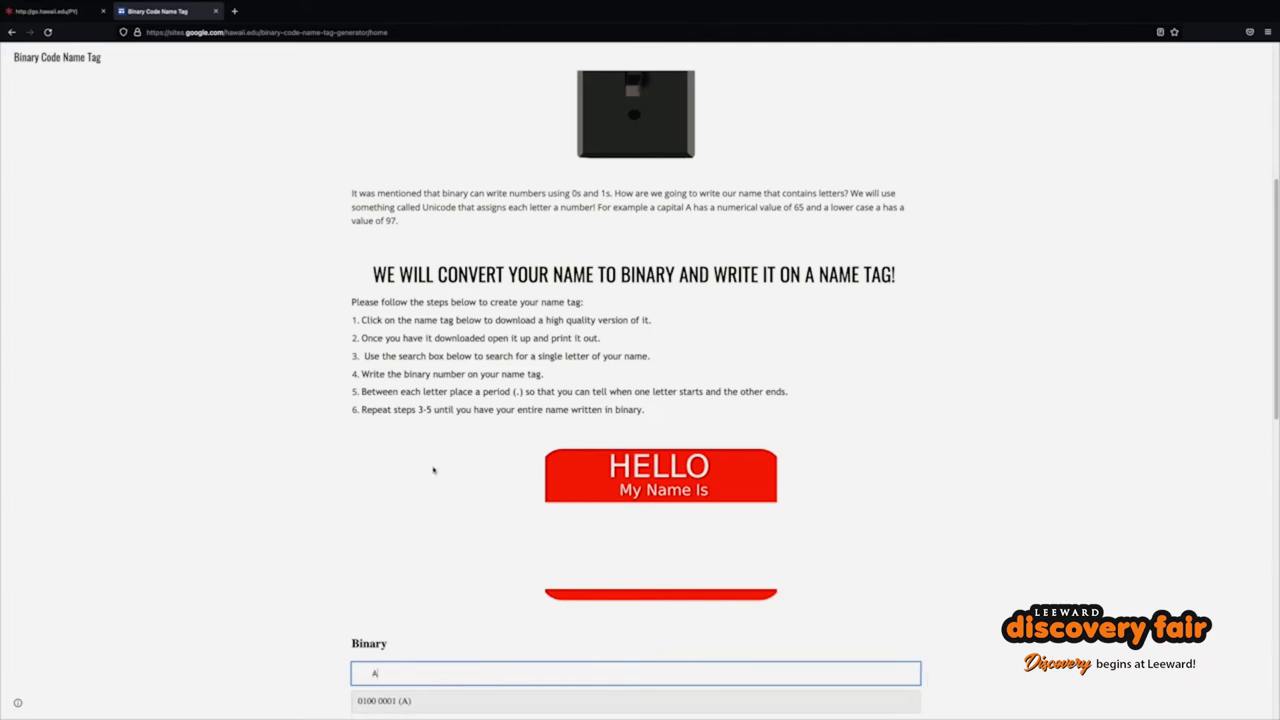
{"action": "scroll", "scroll_direction": "down", "scroll_amount": 3}
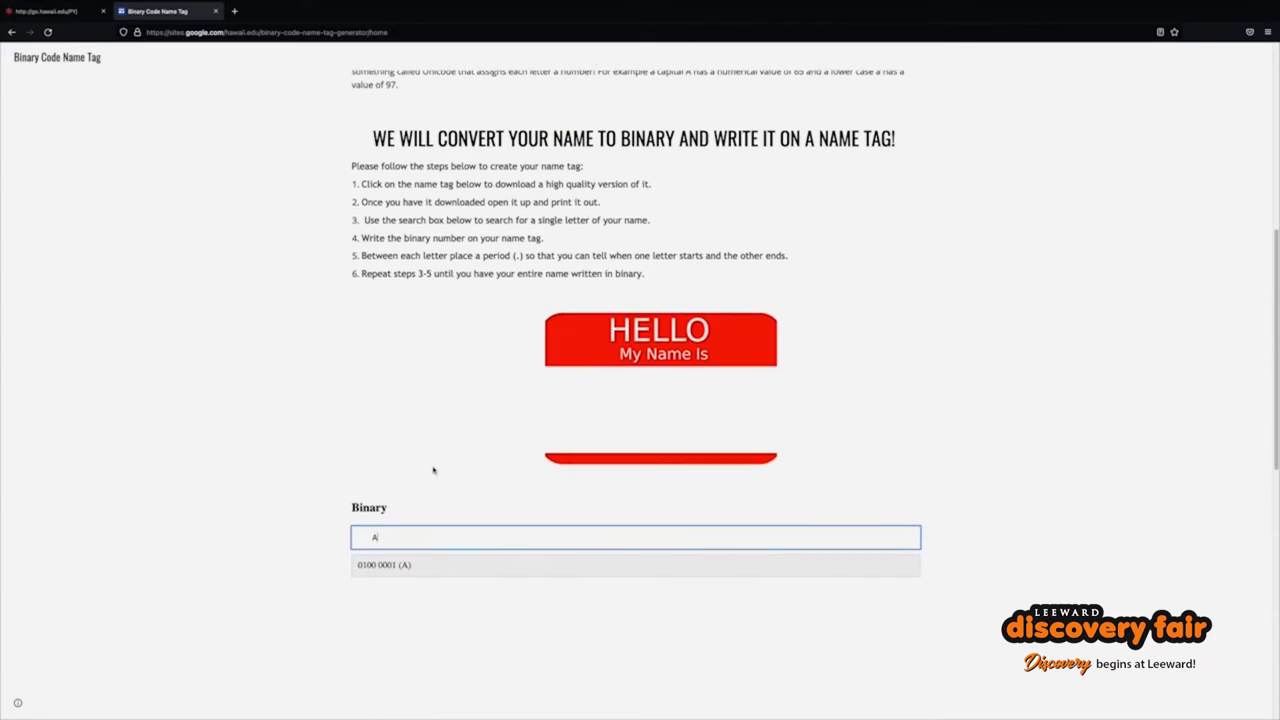
{"action": "scroll", "scroll_direction": "down", "scroll_amount": 3}
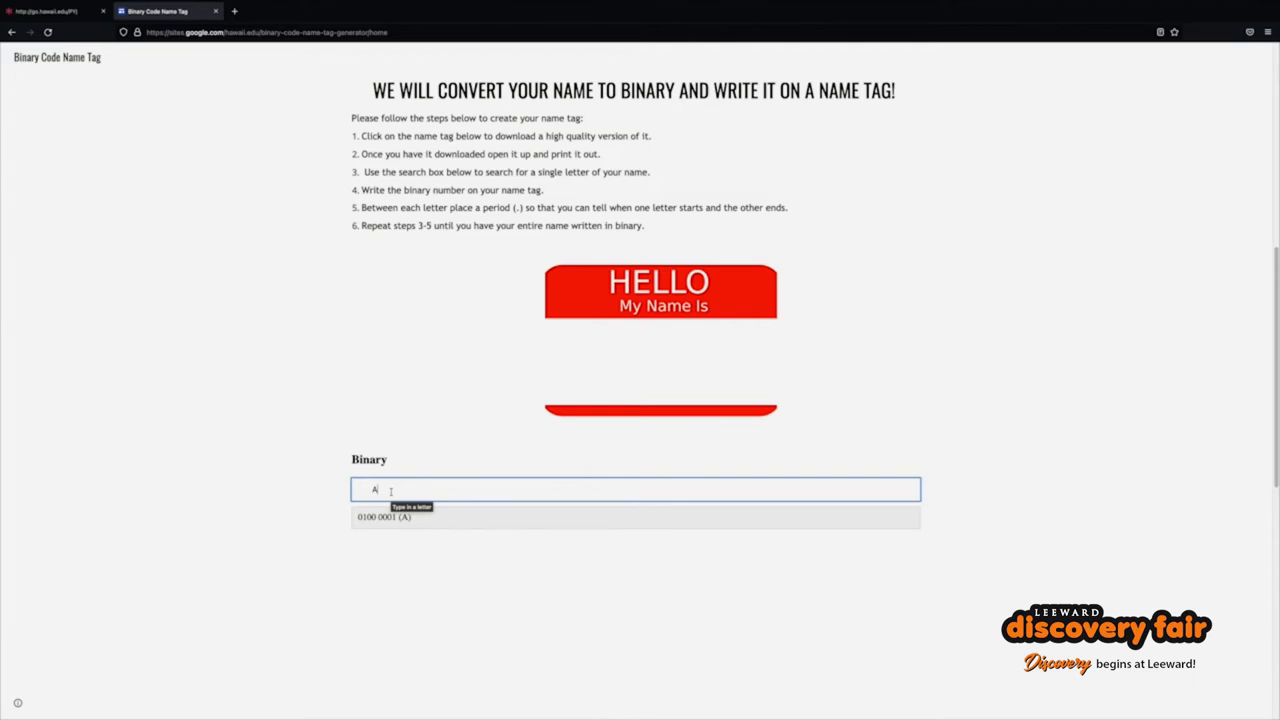
{"action": "type", "text": "c"}
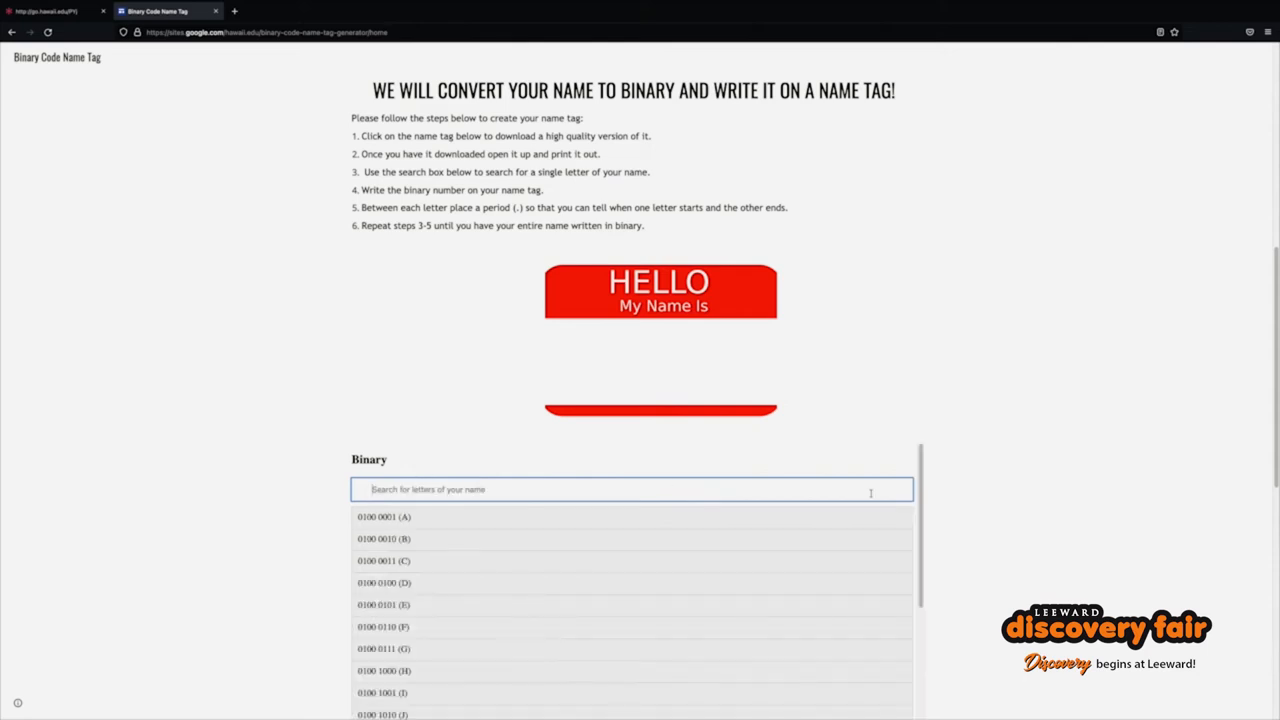
{"action": "scroll", "scroll_direction": "down", "scroll_amount": 3}
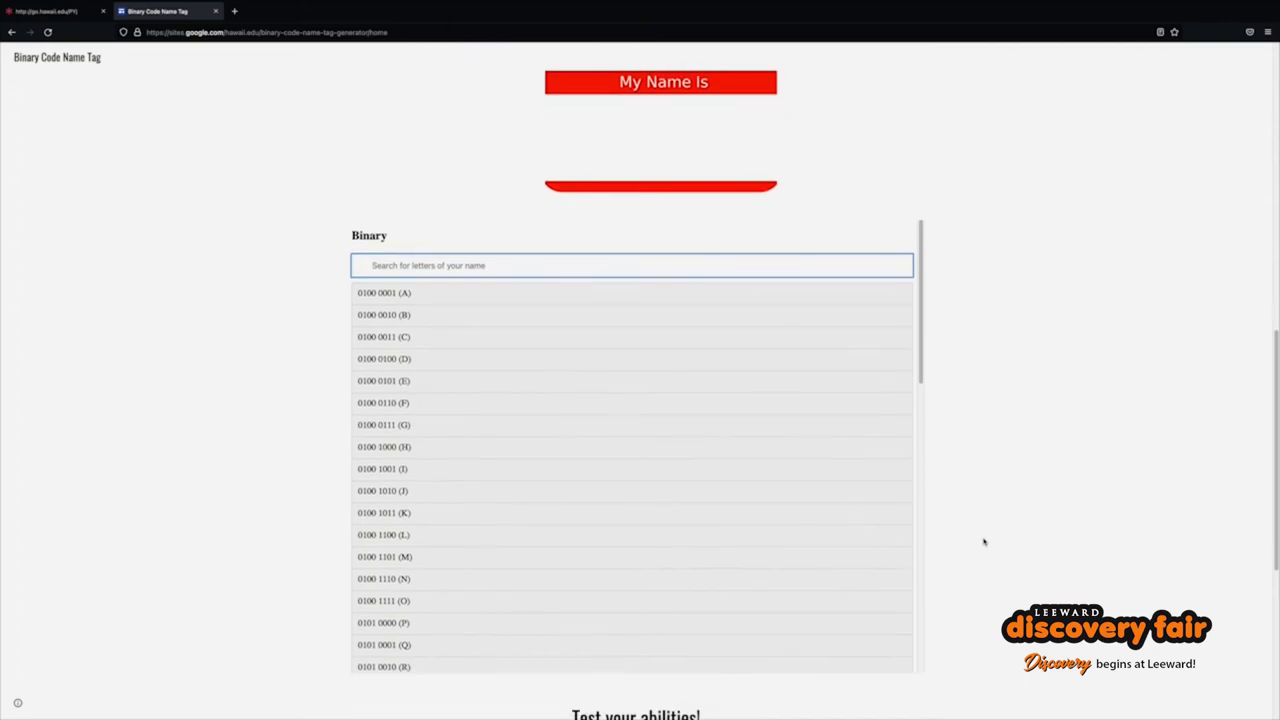
{"action": "scroll", "scroll_direction": "down", "scroll_amount": 3}
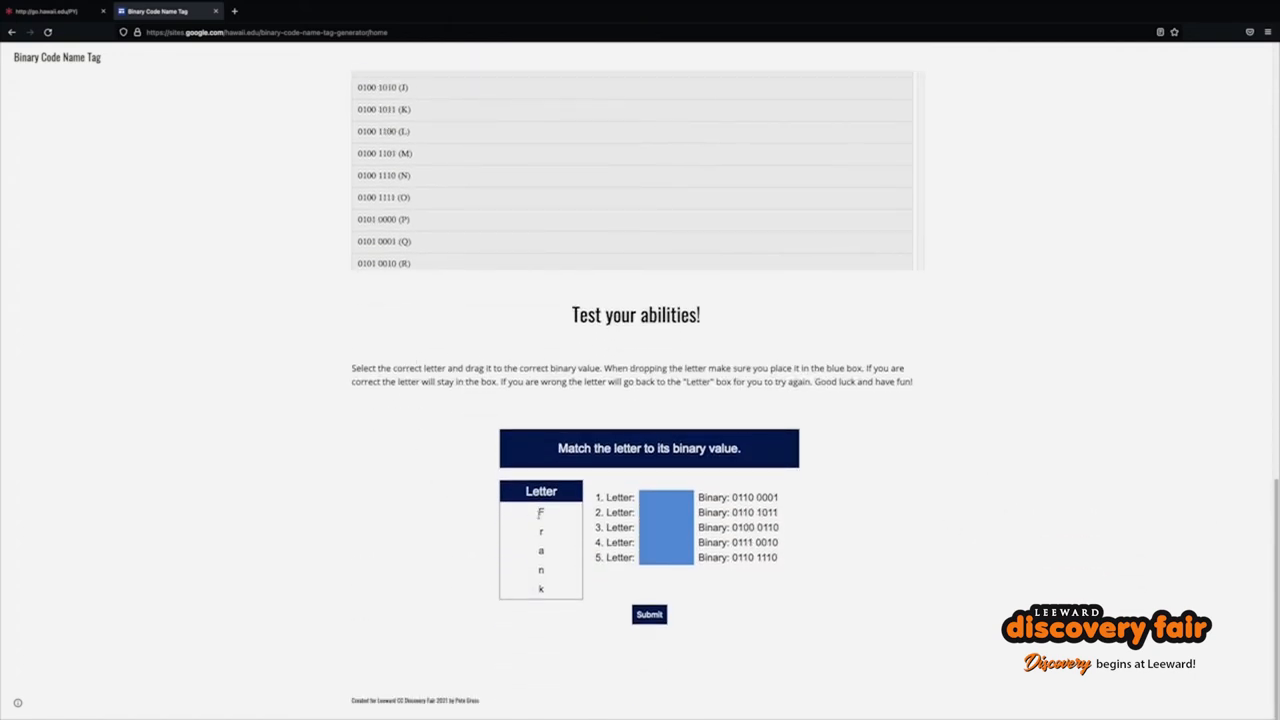
{"action": "left_click_drag", "start_coordinate": [541, 512], "coordinate": [663, 497]}
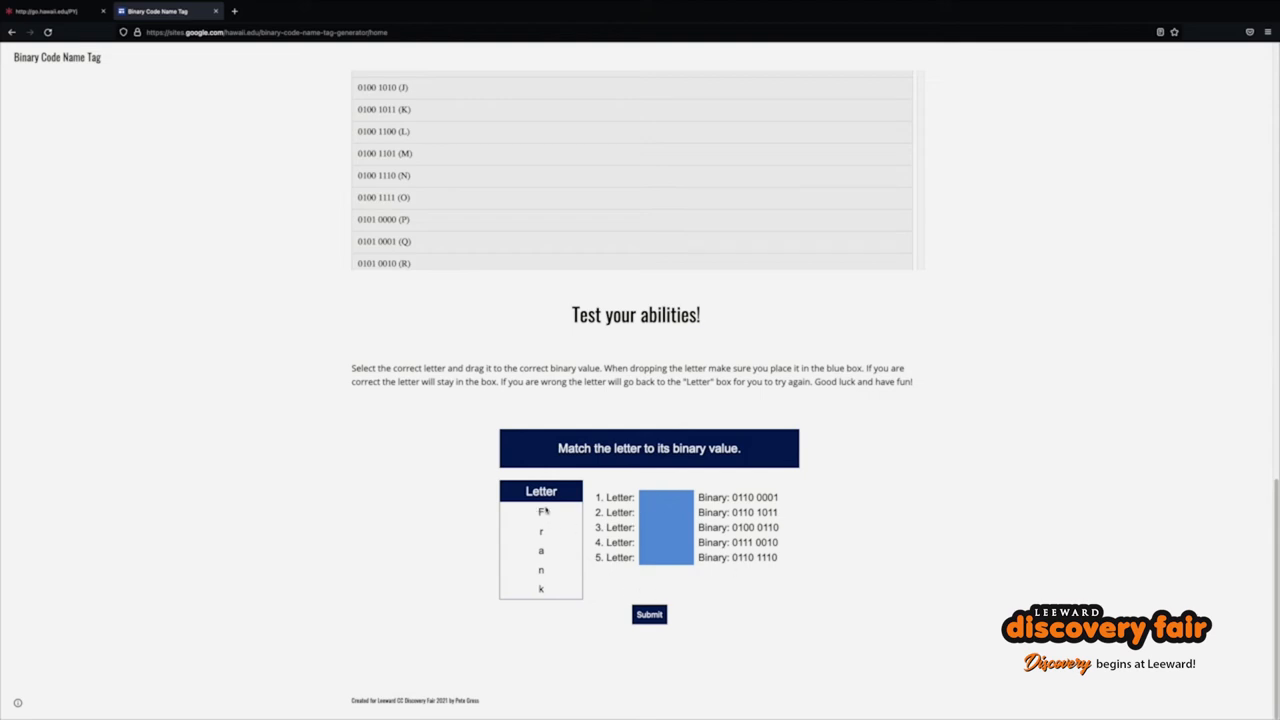
{"action": "mouse_move", "coordinate": [568, 518]}
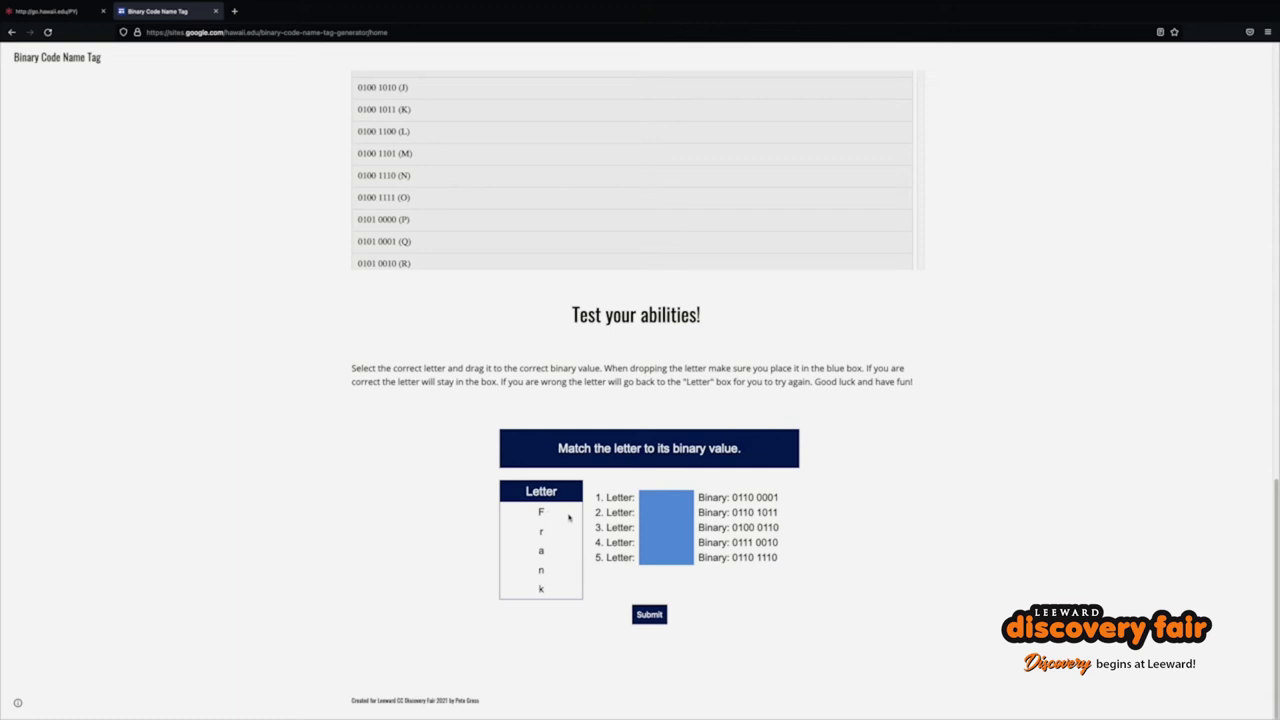